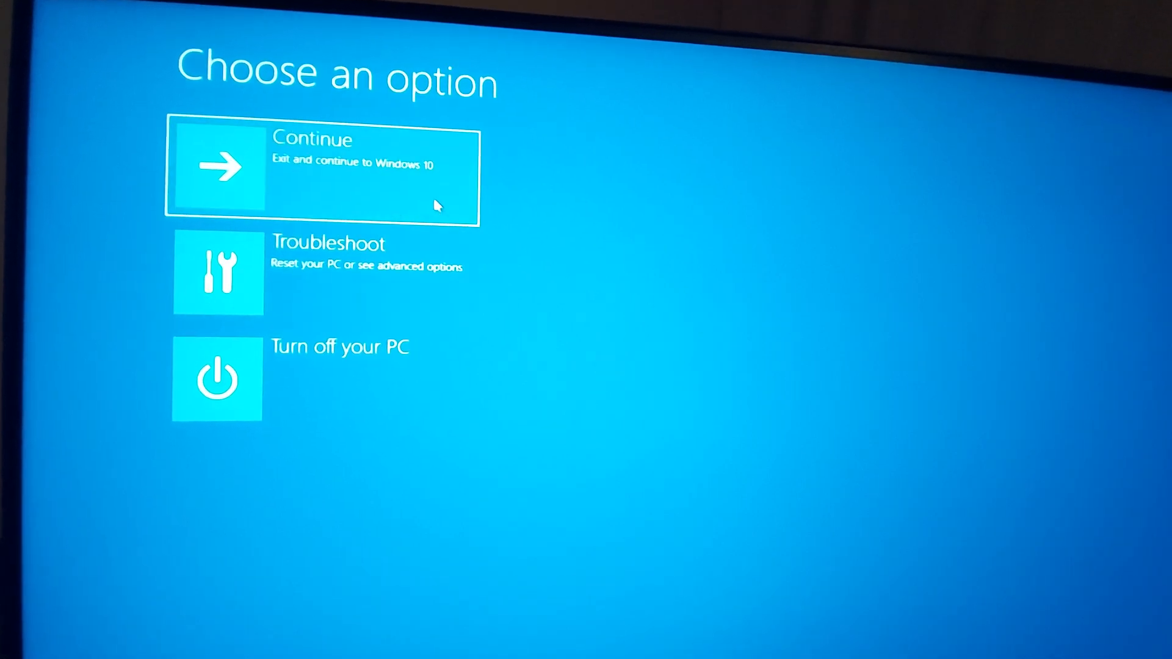
mouse_move(396, 257)
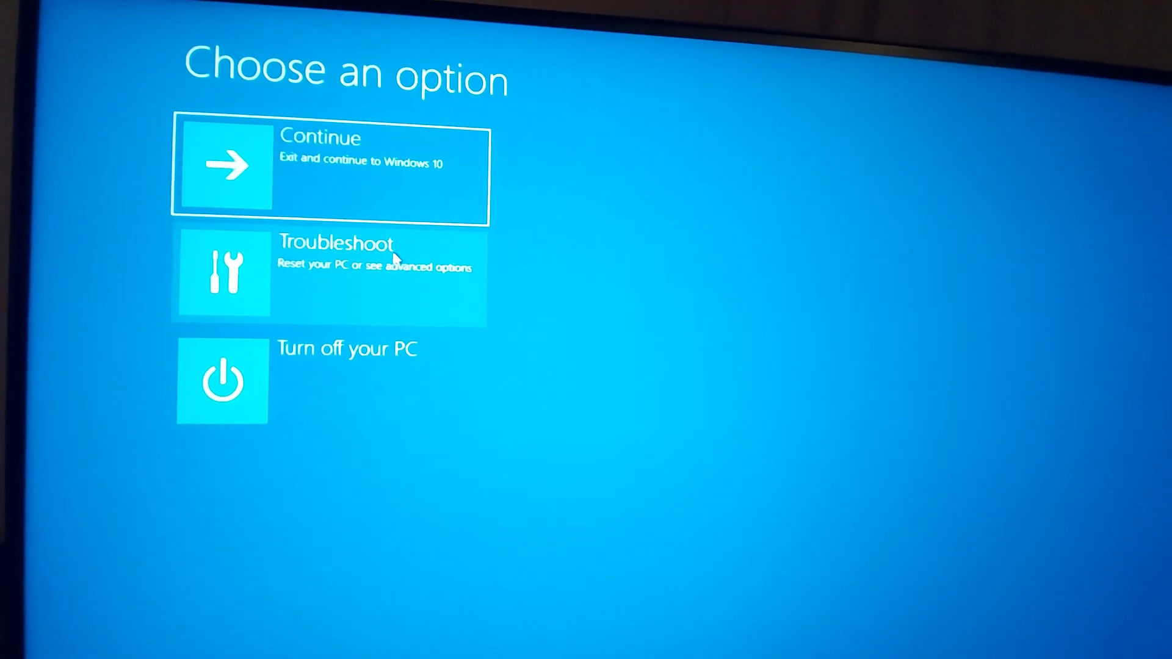
- Choose Troubleshoot on the Choose an option screen
click(329, 273)
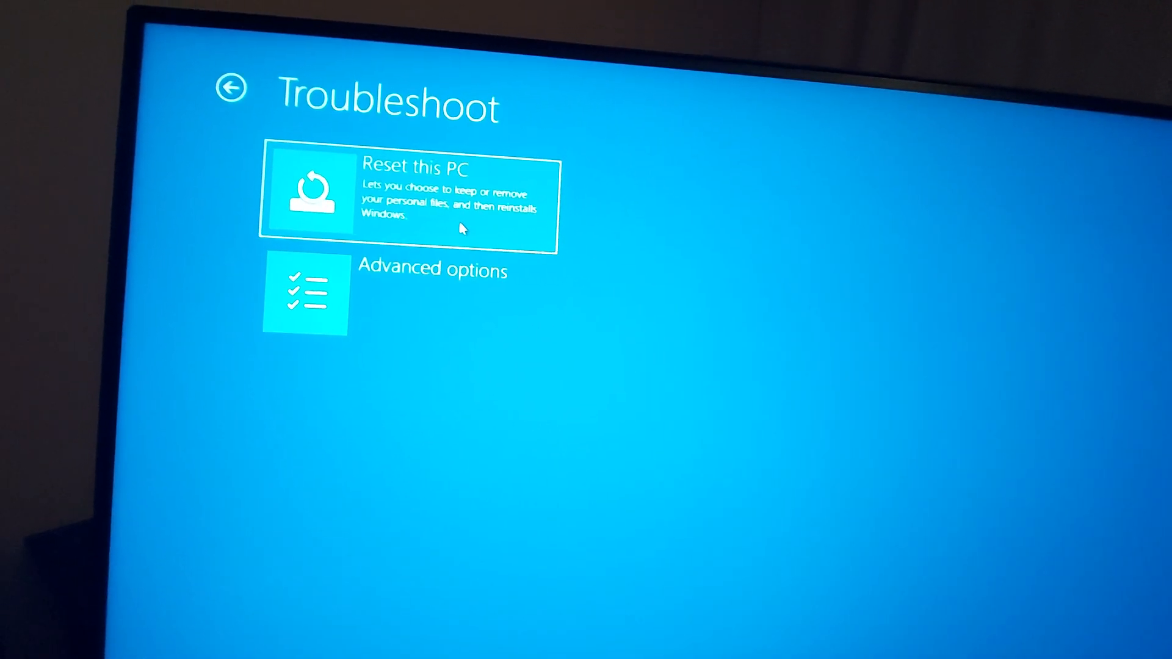
- Select Reset this PC from the Troubleshoot screen
click(411, 194)
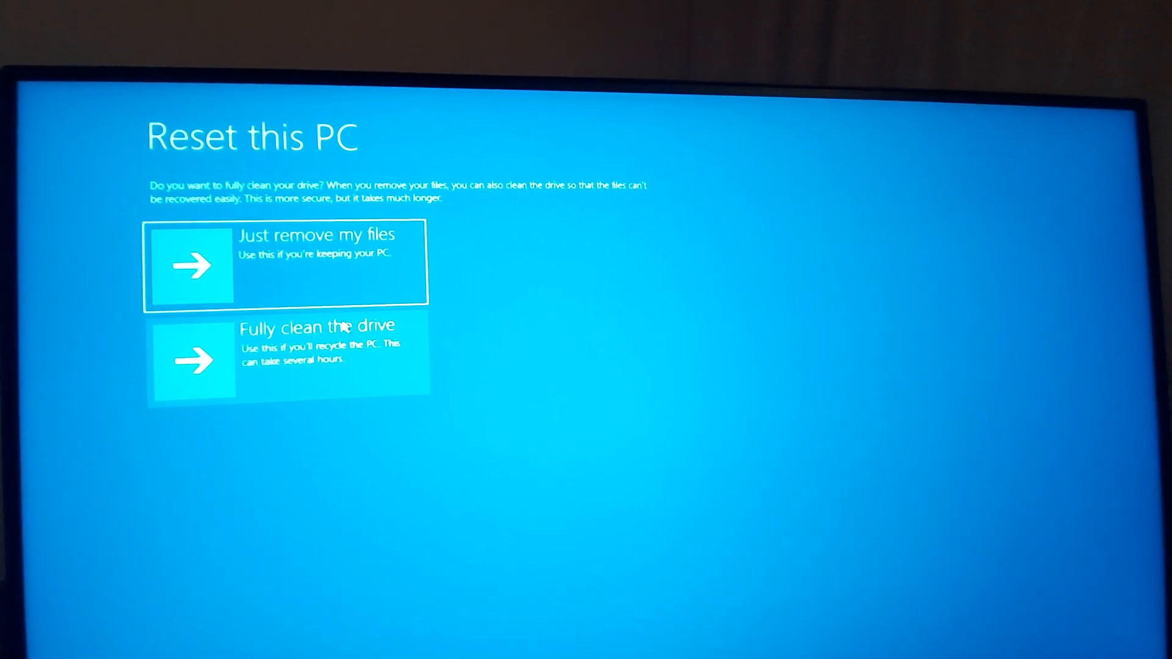
- Choose Fully clean the drive and confirm the reset
click(284, 263)
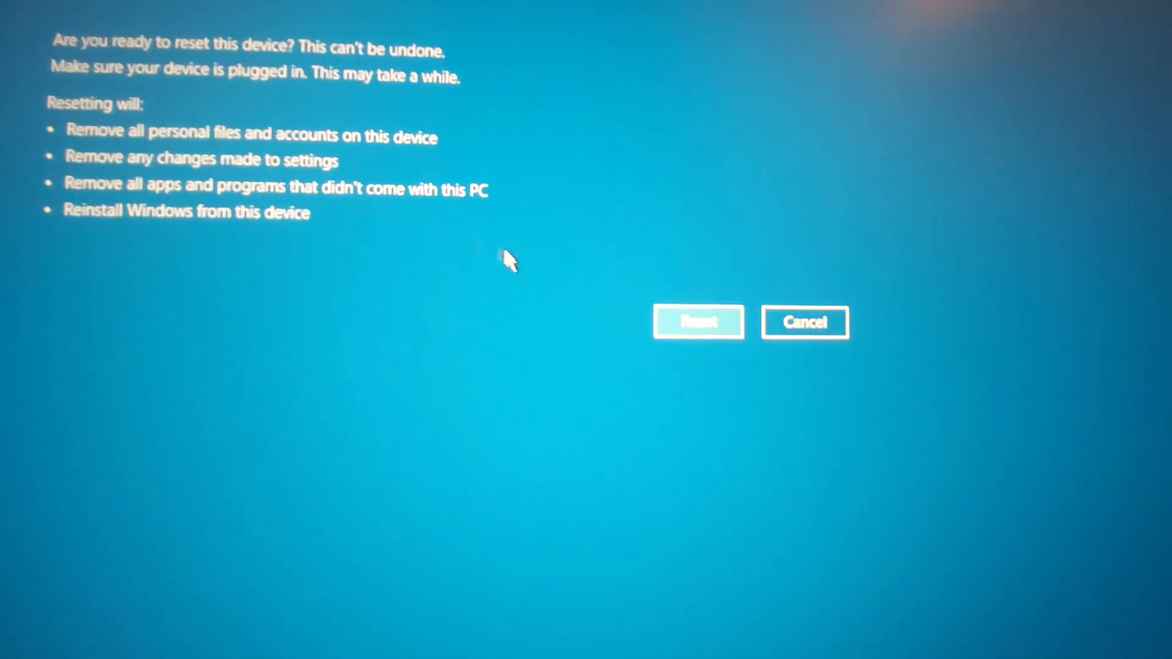
click(697, 322)
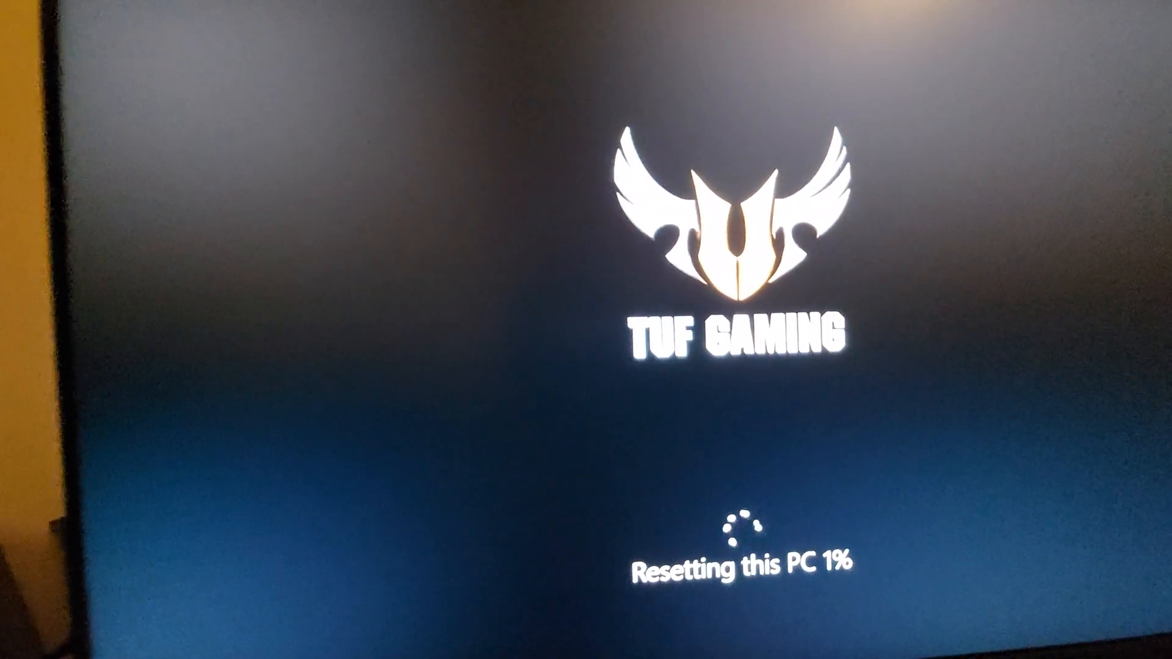